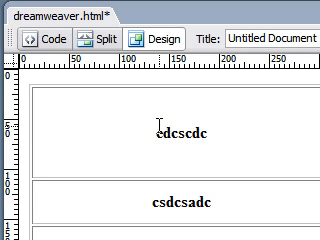
# Select the top-row cell holding cdcscdc so the row can be merged
pyautogui.scroll(-3)
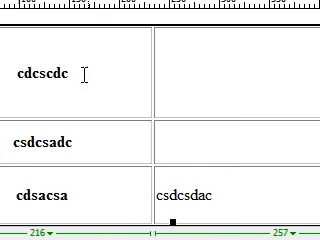
pyautogui.doubleClick(53, 71)
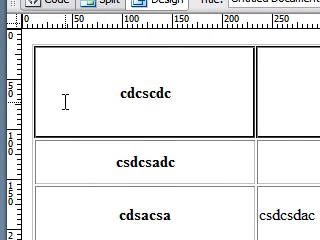
pyautogui.hscroll(3)
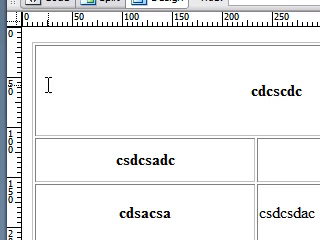
pyautogui.hscroll(3)
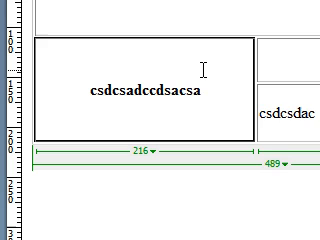
# Select the merged left cell reading csdcsadccdsacsa
pyautogui.click(200, 91)
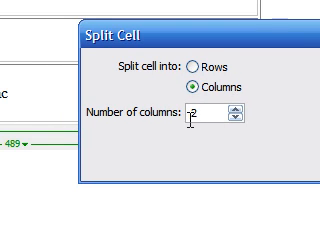
# Split the selected cell into 2 columns using the Split Cell dialog
pyautogui.click(199, 64)
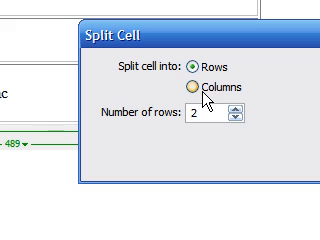
pyautogui.click(202, 86)
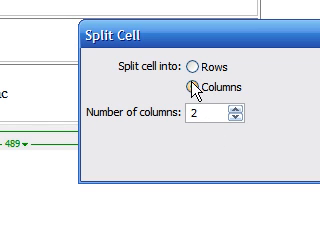
pyautogui.click(198, 84)
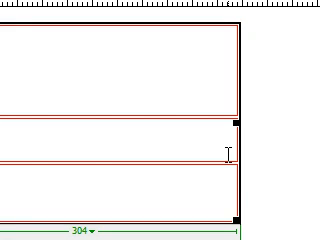
# Type 'csdcsdac' into the bottom green-background cell
pyautogui.write('csdcsdac')
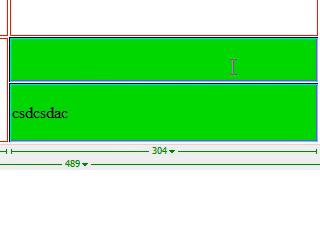
pyautogui.moveTo(145, 75)
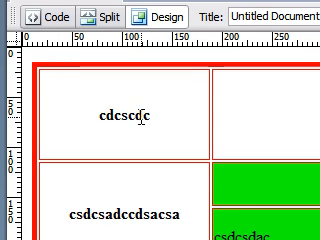
# Set the table's Align option to Center, keeping the red 5-pixel border
pyautogui.hscroll(3)
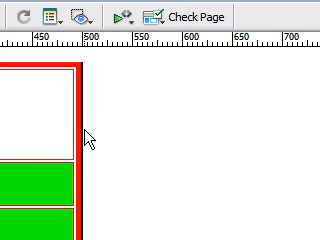
pyautogui.moveTo(86, 130)
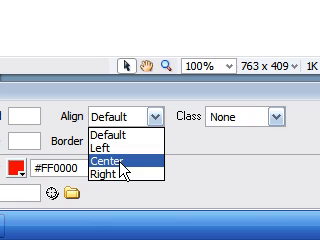
pyautogui.click(127, 160)
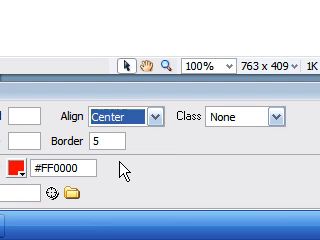